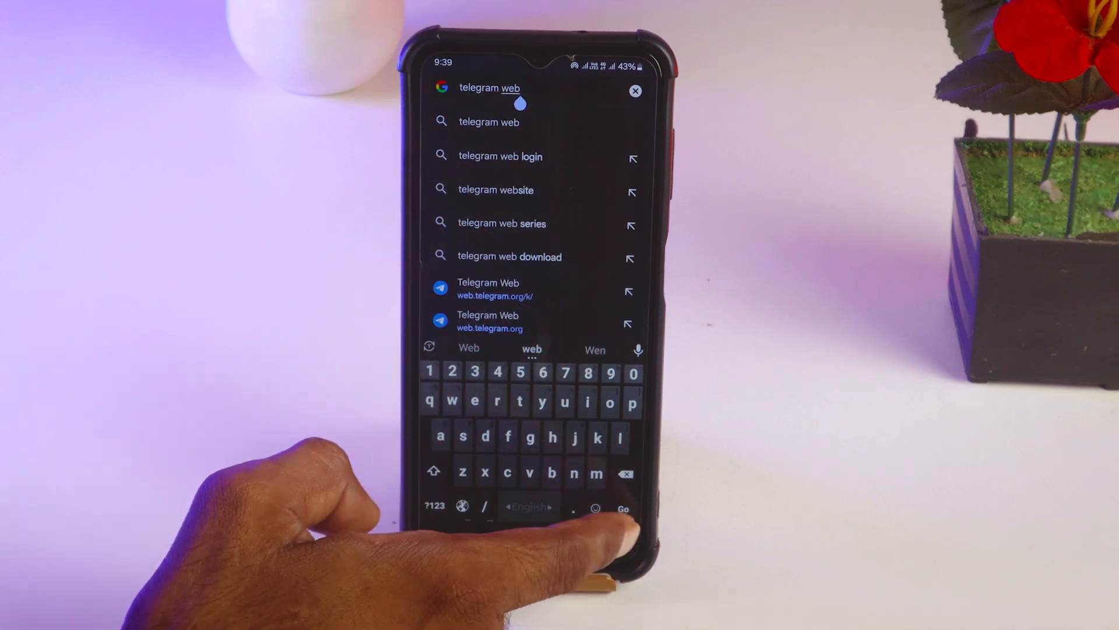
Run the Google search for 'telegram web' and bring up the results
left_click(622, 507)
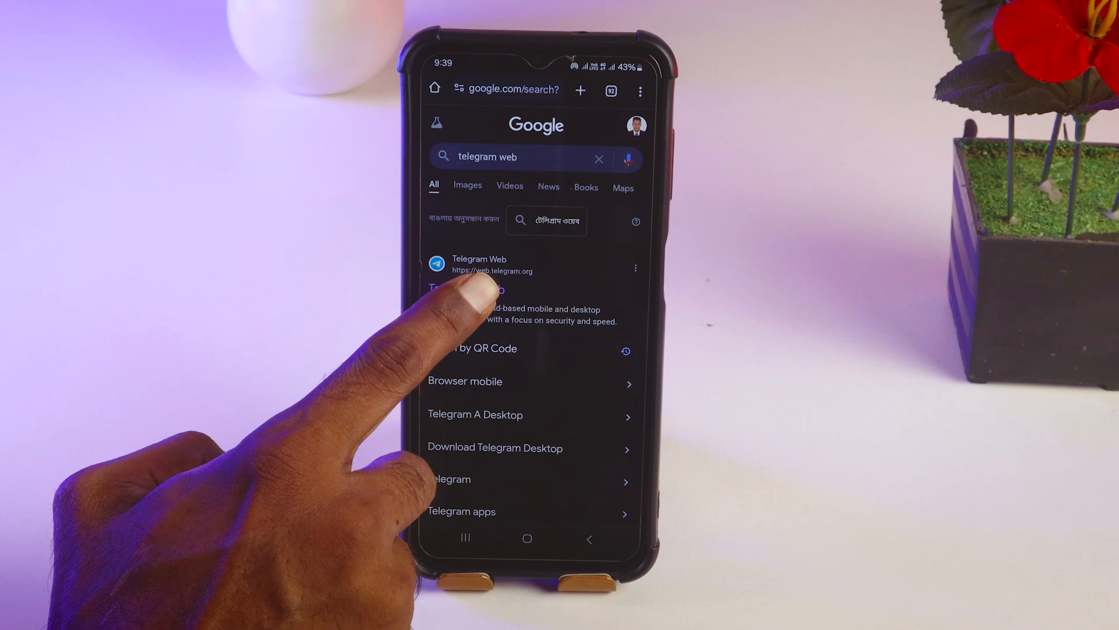
Open Telegram Web from the results and navigate via Settings to Privacy and Security
left_click(479, 265)
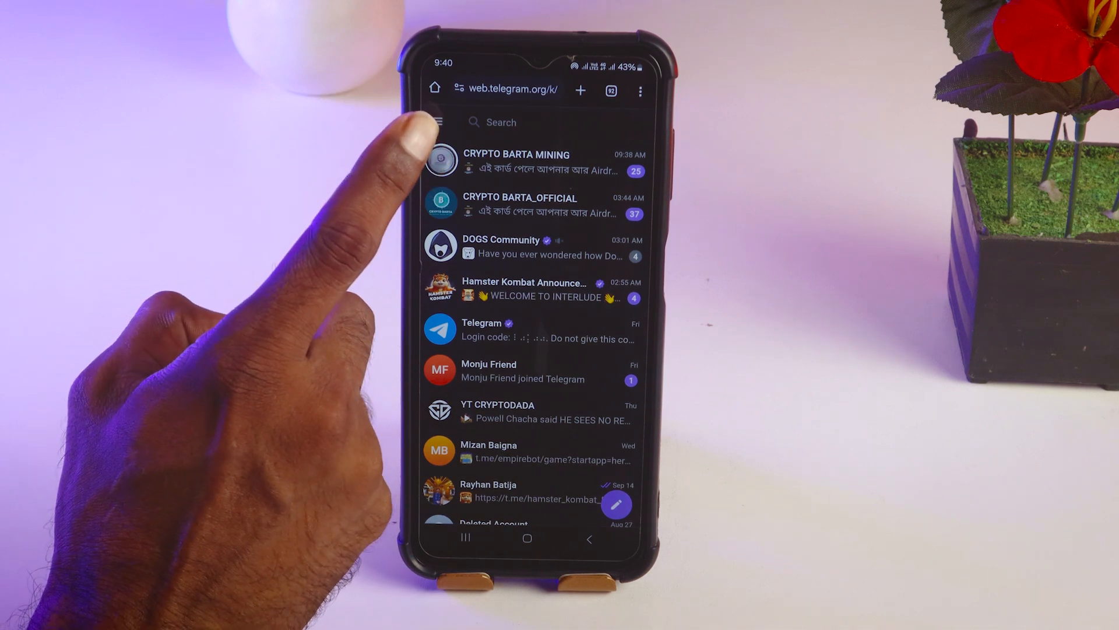
left_click(439, 122)
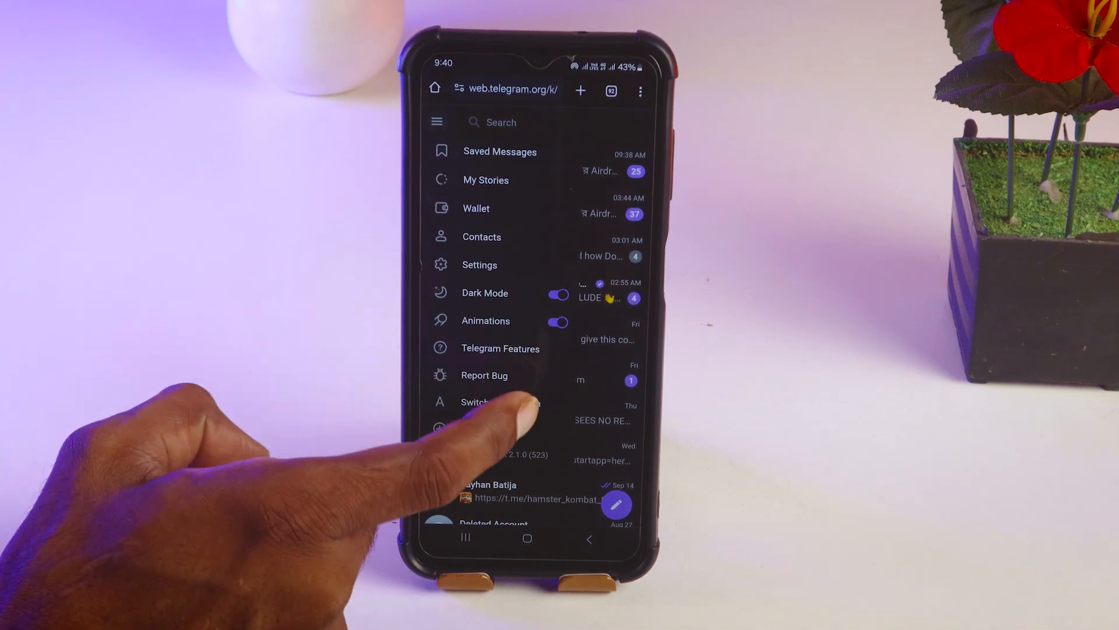
left_click(479, 264)
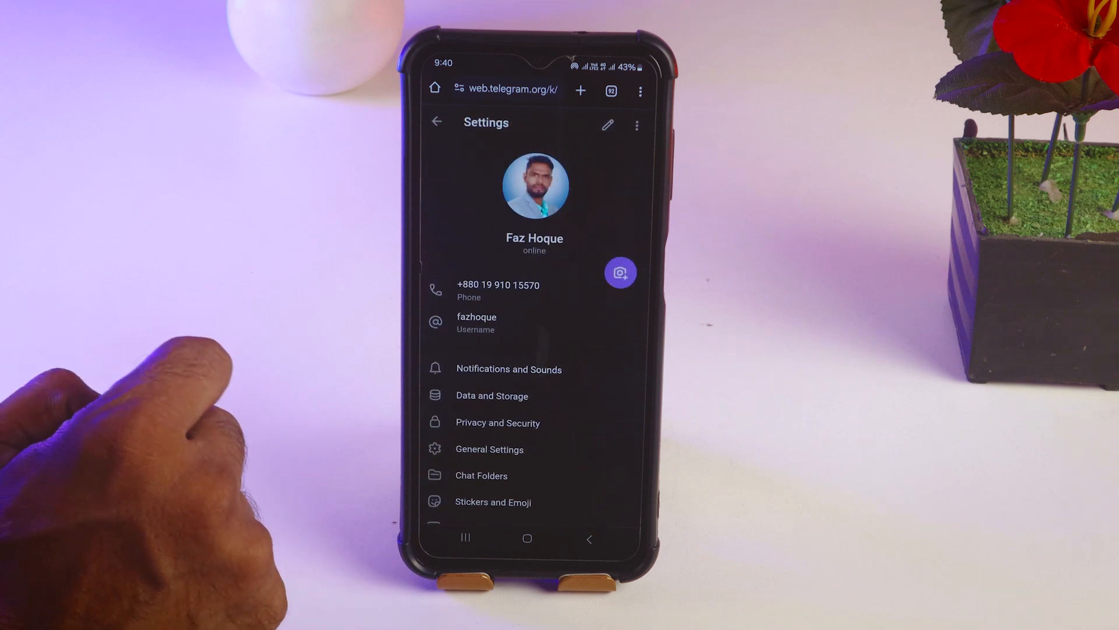
left_click(498, 422)
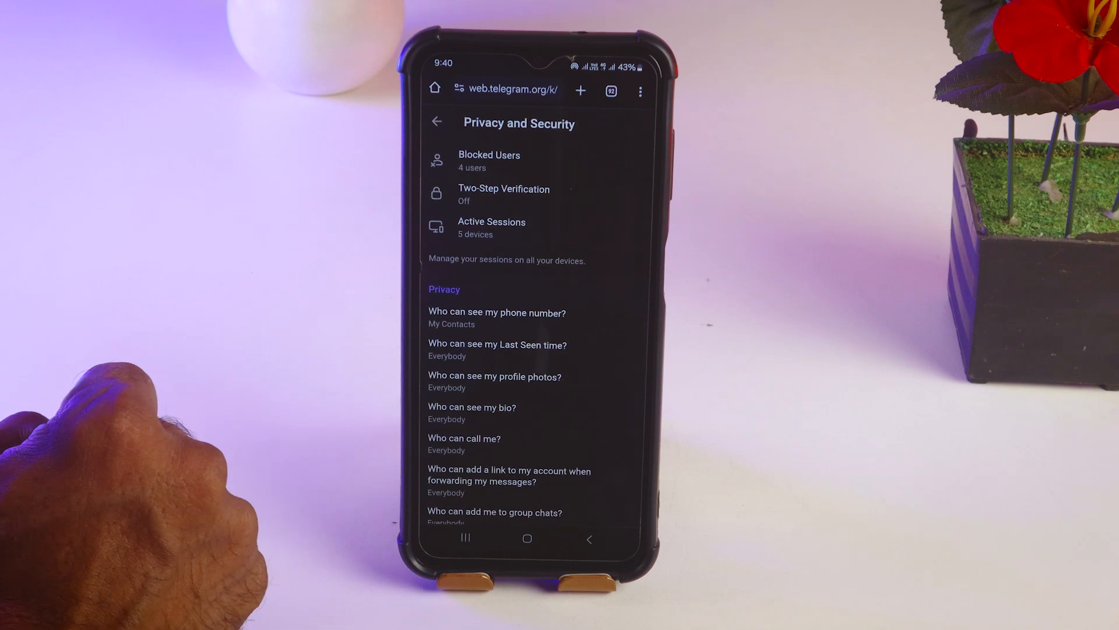
Tick 'Disable filtering' under Sensitive Content, then go back to the chat list
scroll("down", 3)
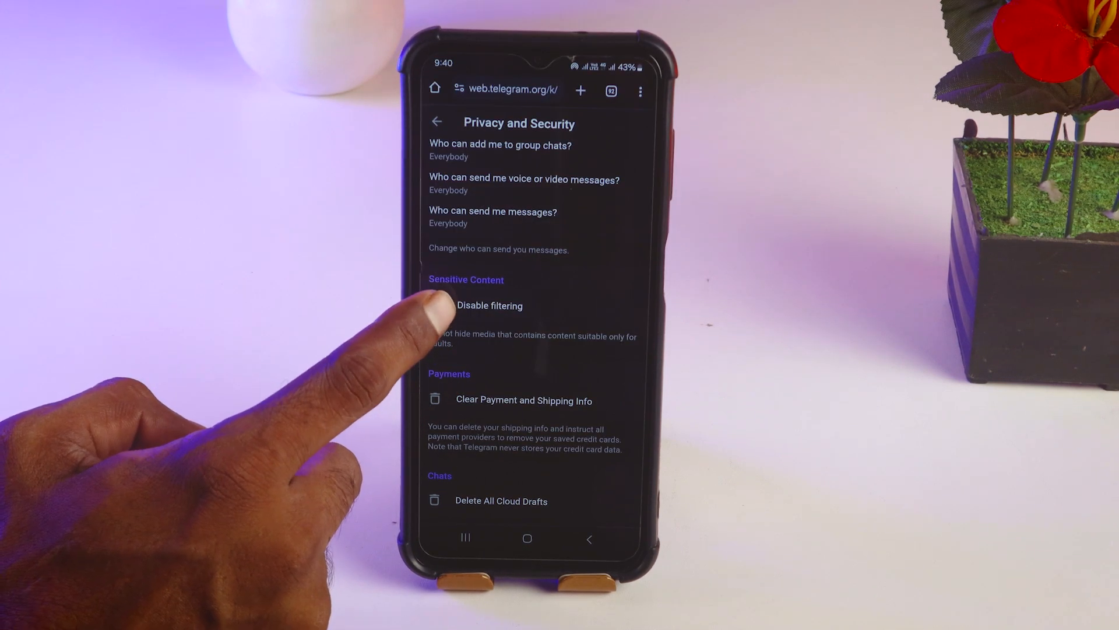
left_click(434, 304)
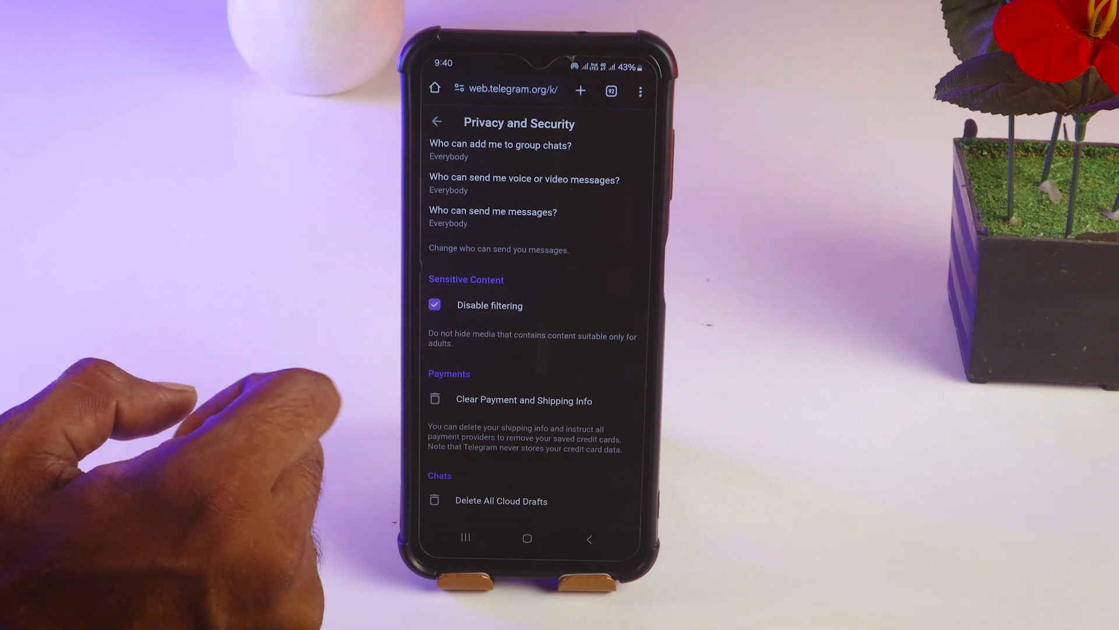
left_click(437, 120)
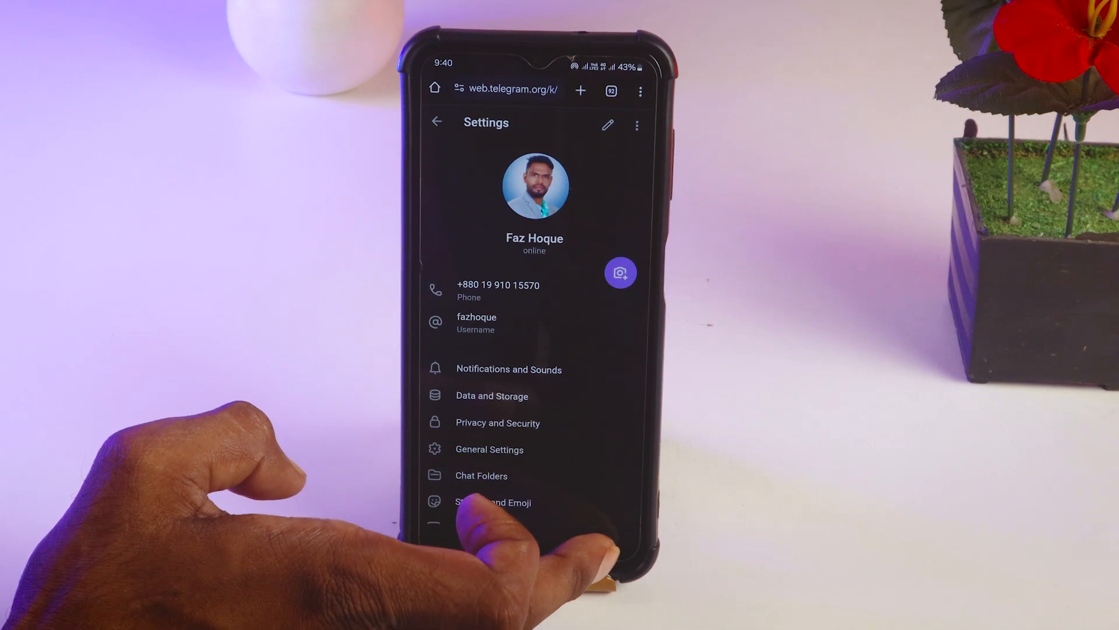
left_click(438, 121)
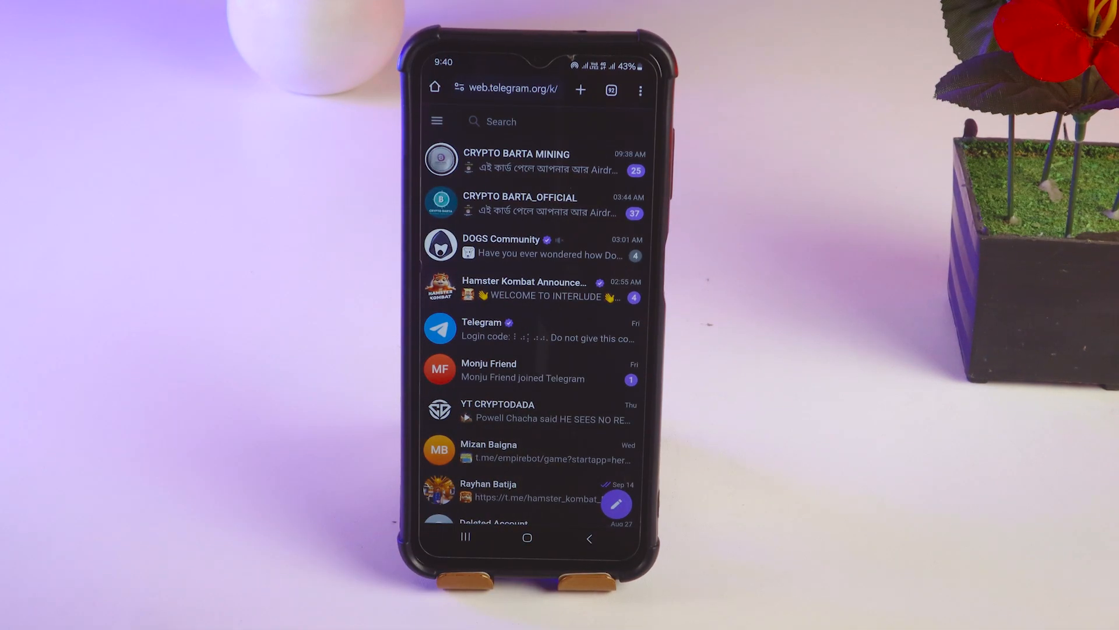